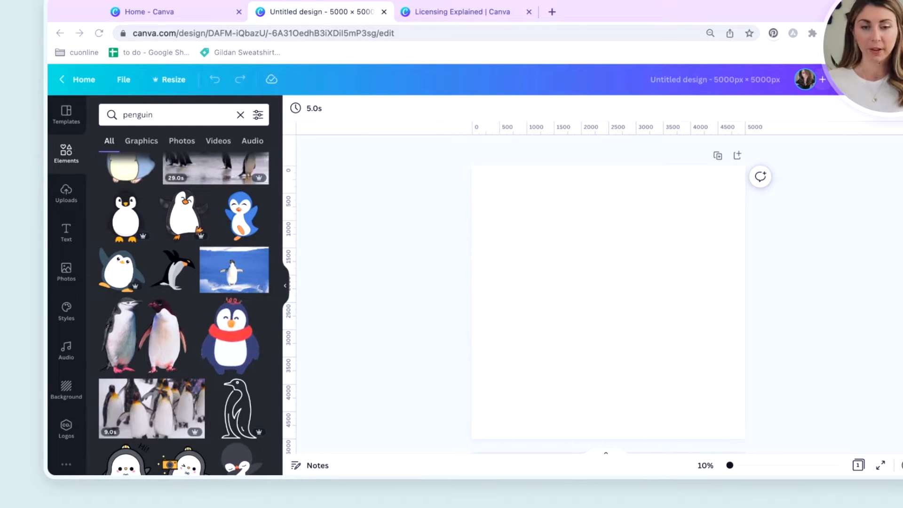
mouse_move(358, 227)
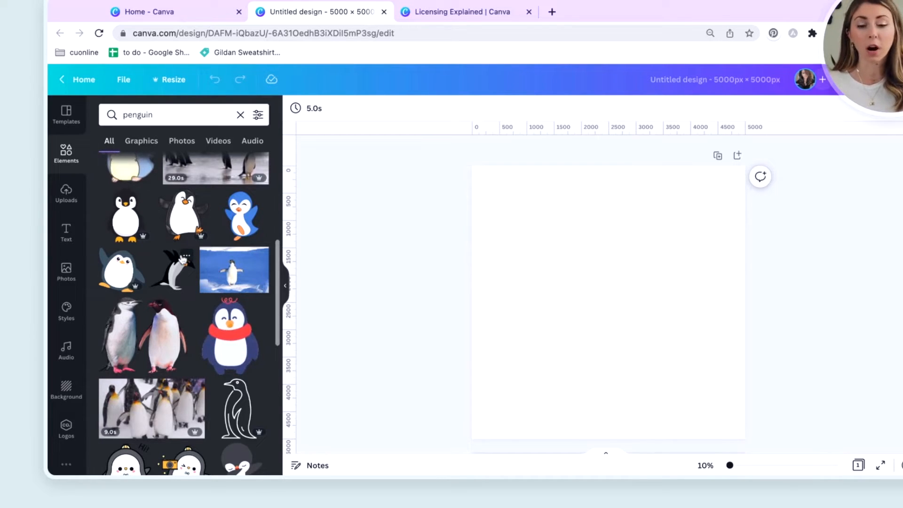
Search Elements for 'penguin', try the Photos filter, then settle on Graphics only.
left_click(168, 115)
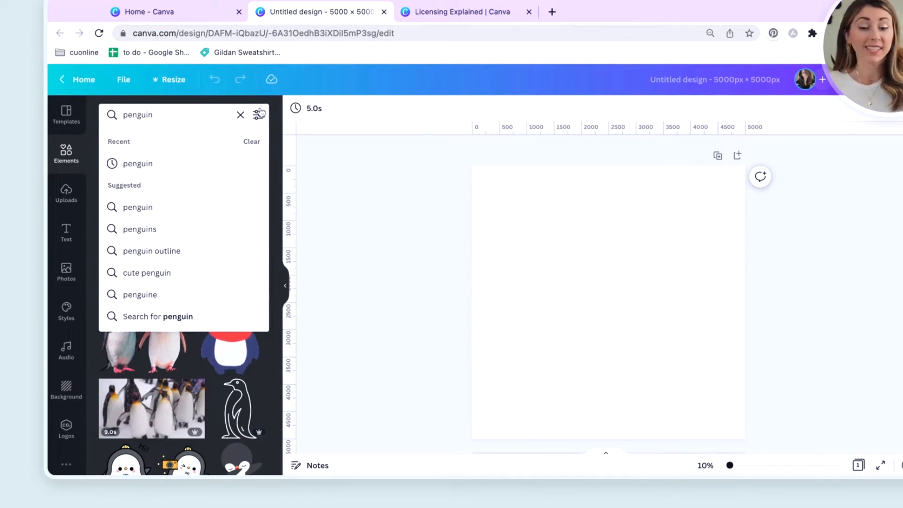
mouse_move(369, 169)
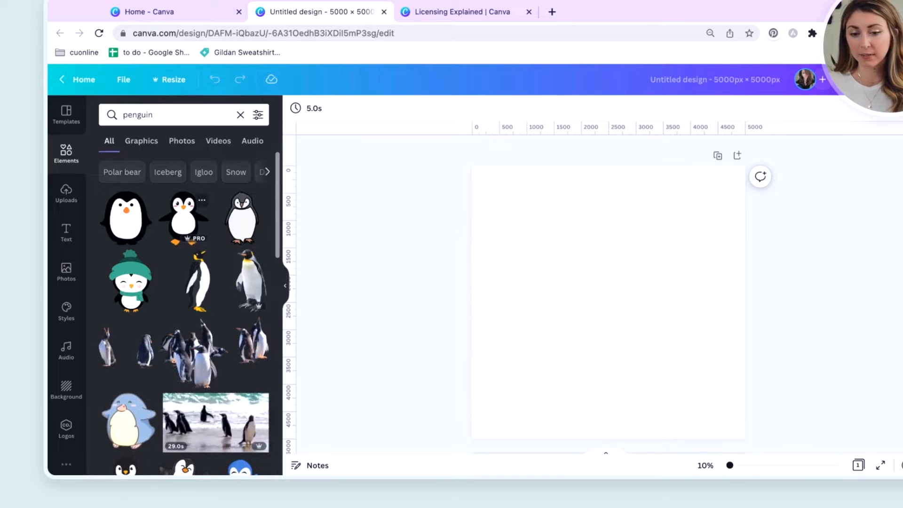
left_click(182, 140)
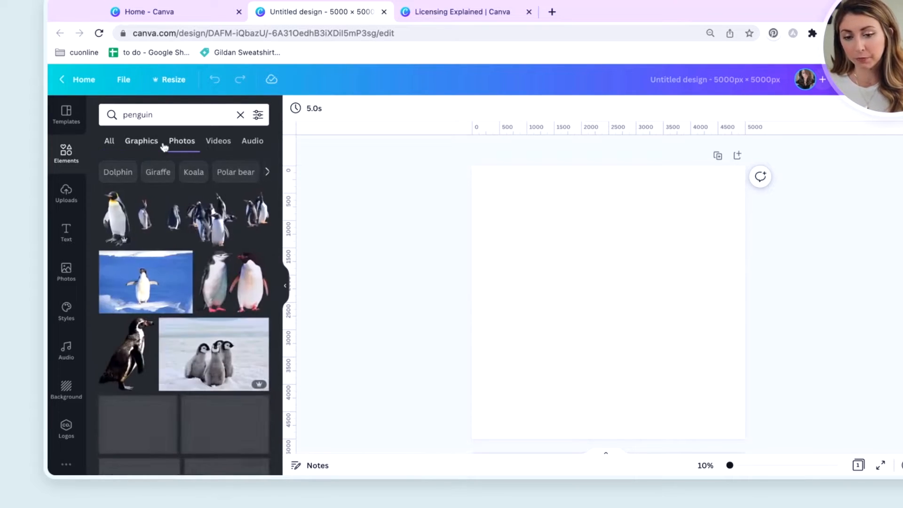
left_click(141, 140)
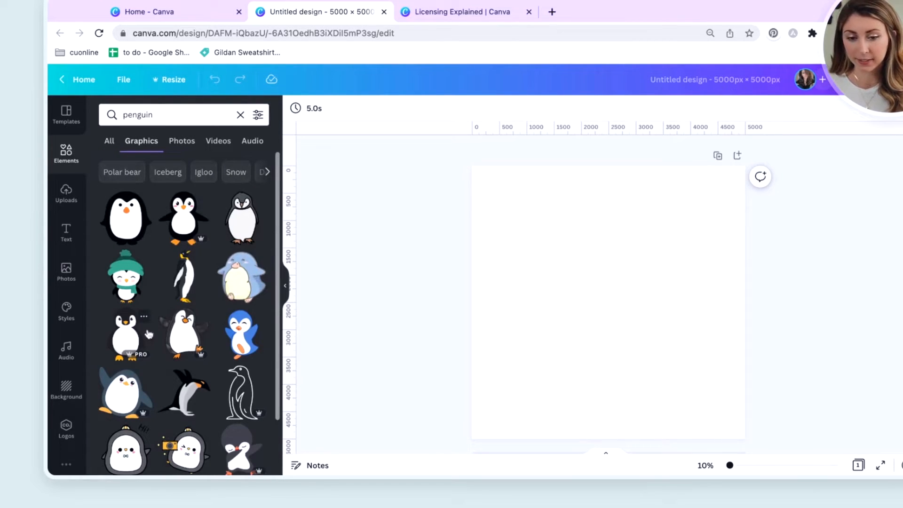
mouse_move(184, 219)
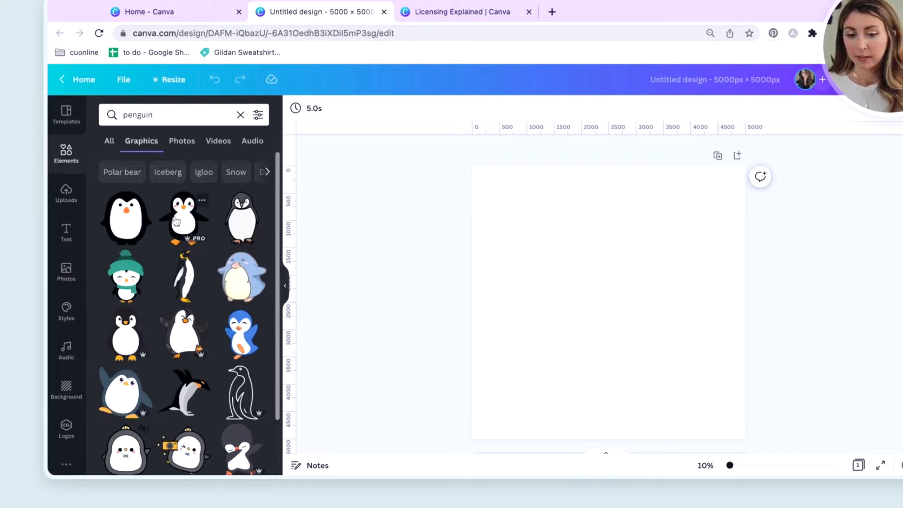
Add the Cute Penguin graphic to the canvas and bring up its details card.
left_click(125, 217)
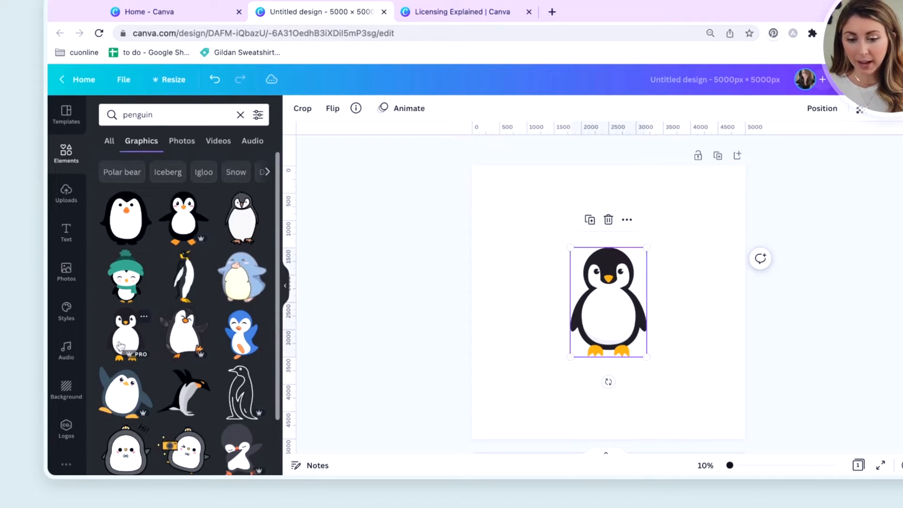
left_click(608, 301)
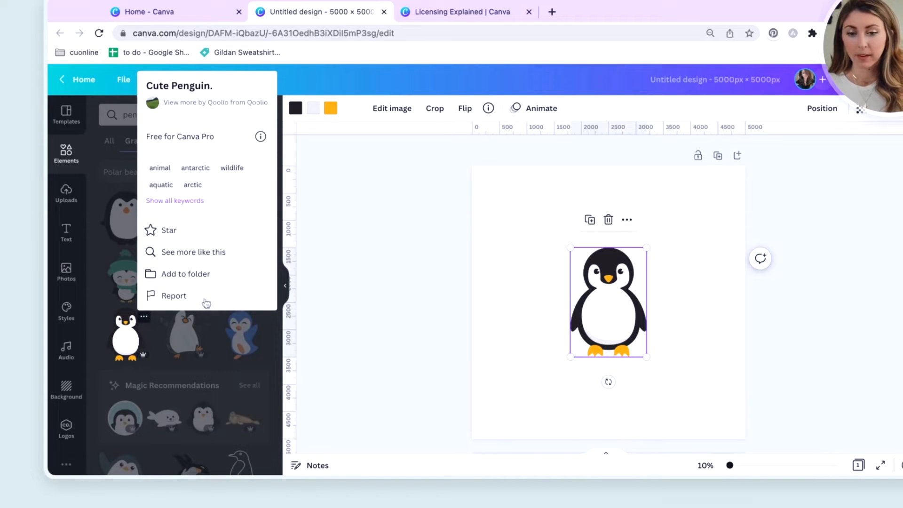
mouse_move(193, 143)
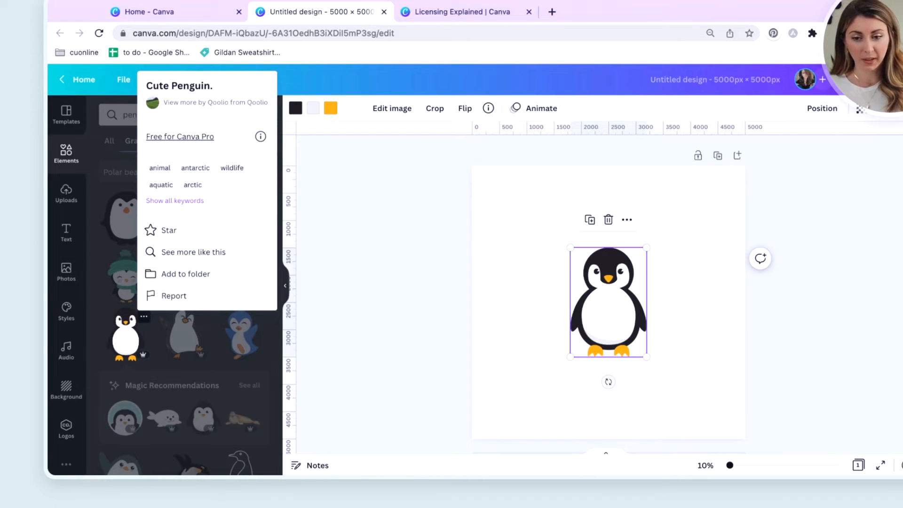
Bring up the 'Licensing made simple' dialog from the Free for Canva Pro badge.
left_click(260, 136)
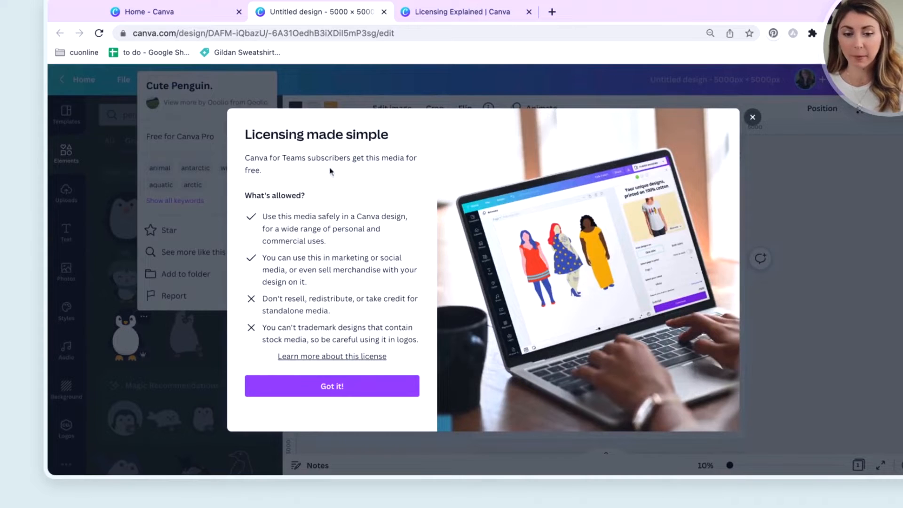
mouse_move(355, 225)
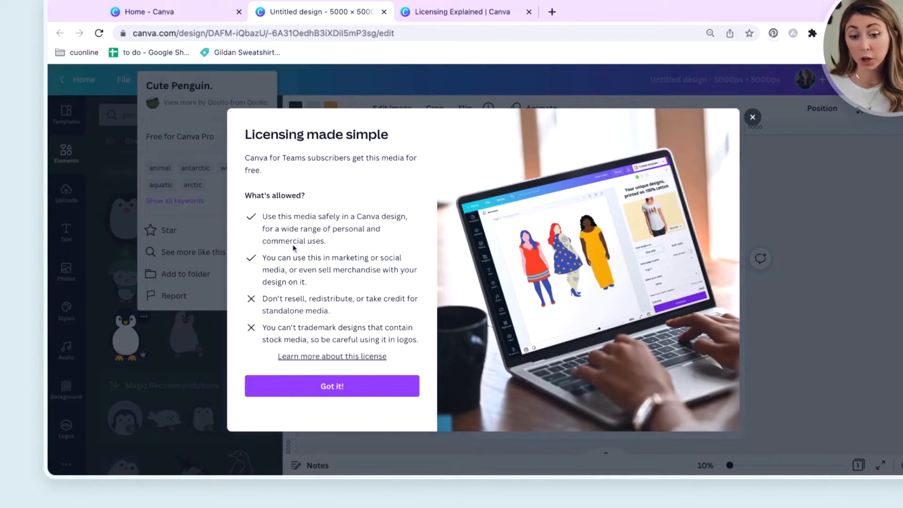
mouse_move(333, 283)
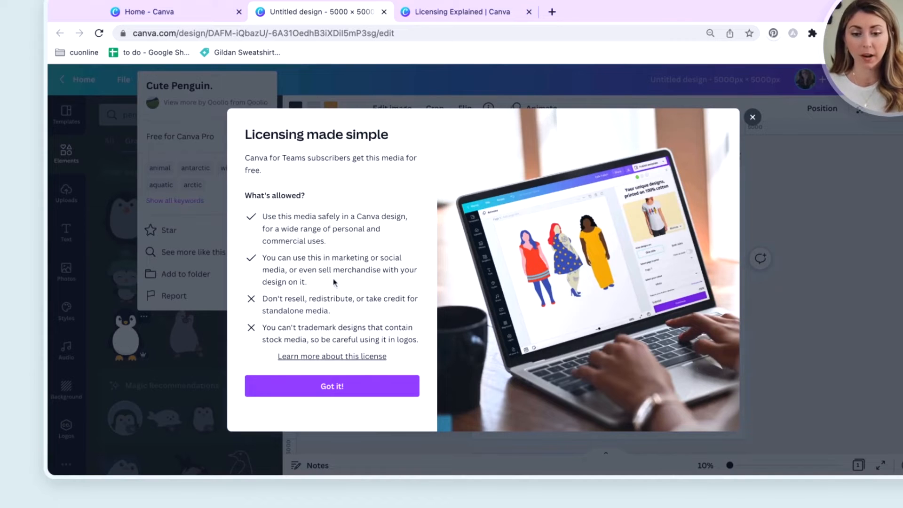
mouse_move(288, 289)
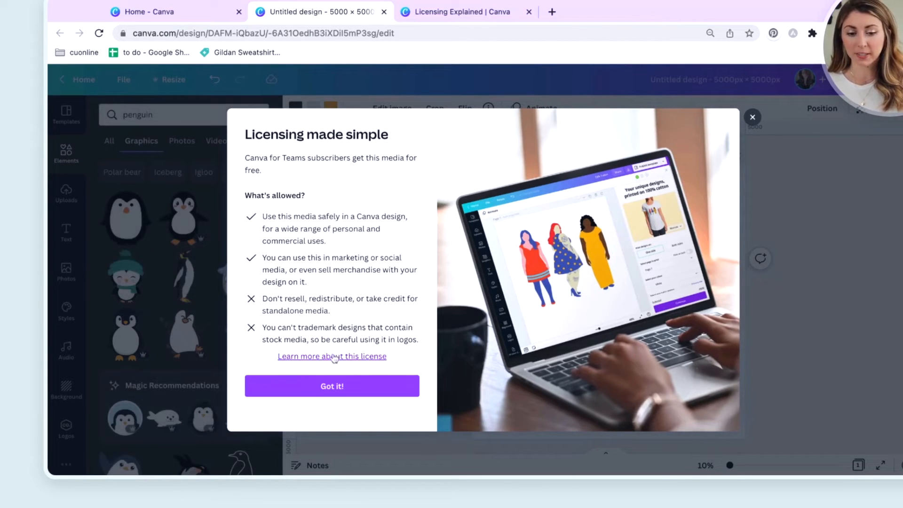
Go to the full Licensing Explained page and reach the 'Using content in your designs' section.
left_click(332, 355)
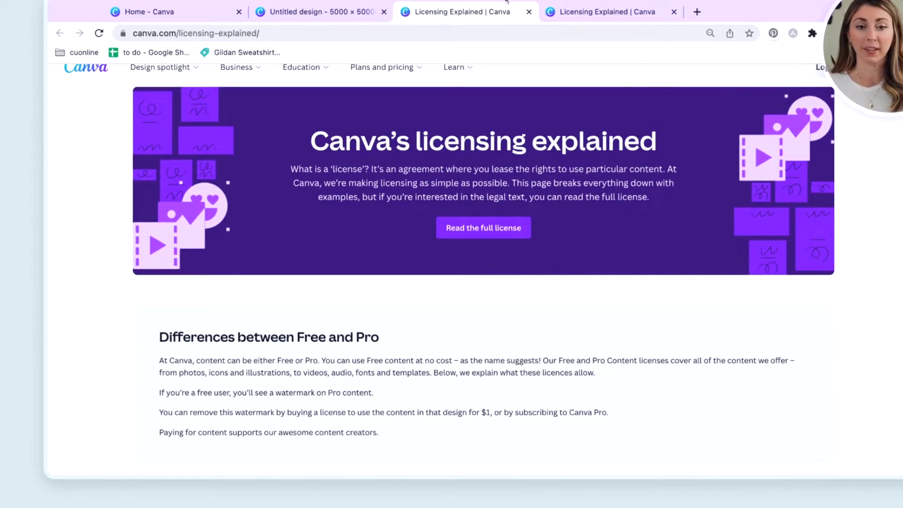
scroll("down", 3)
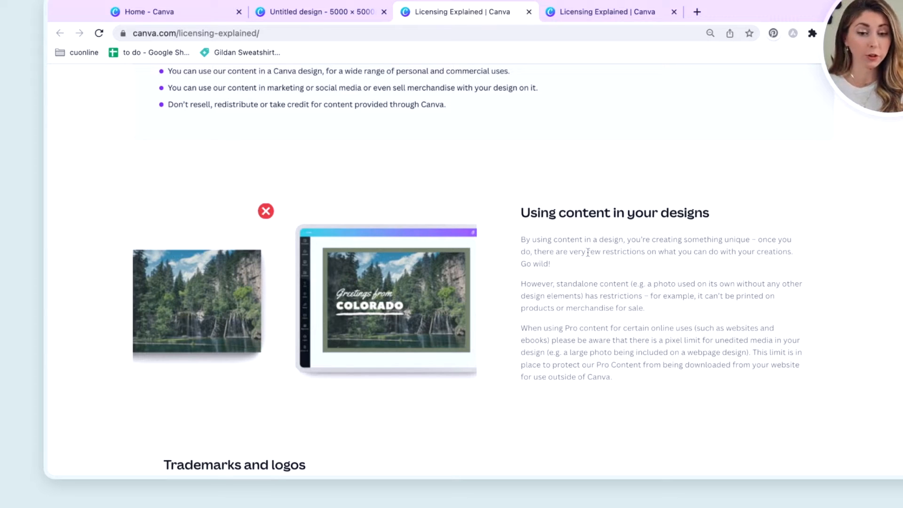
mouse_move(573, 273)
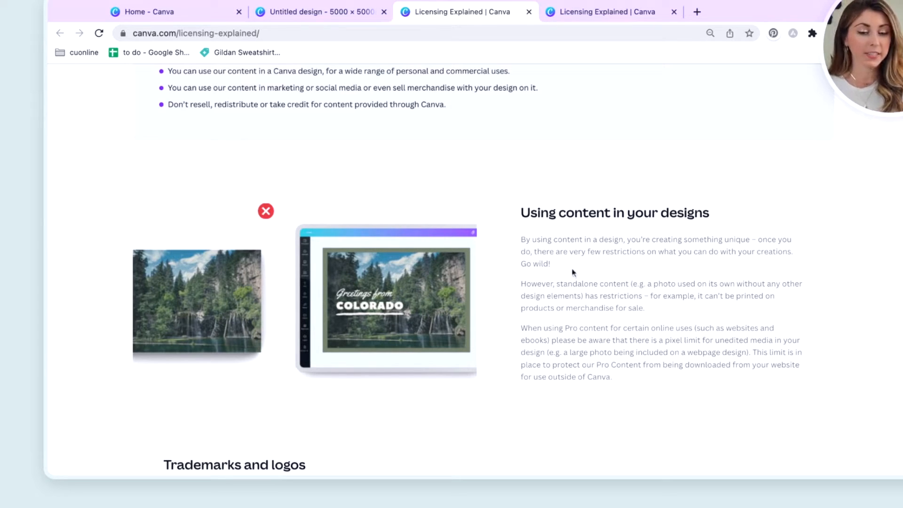
mouse_move(520, 284)
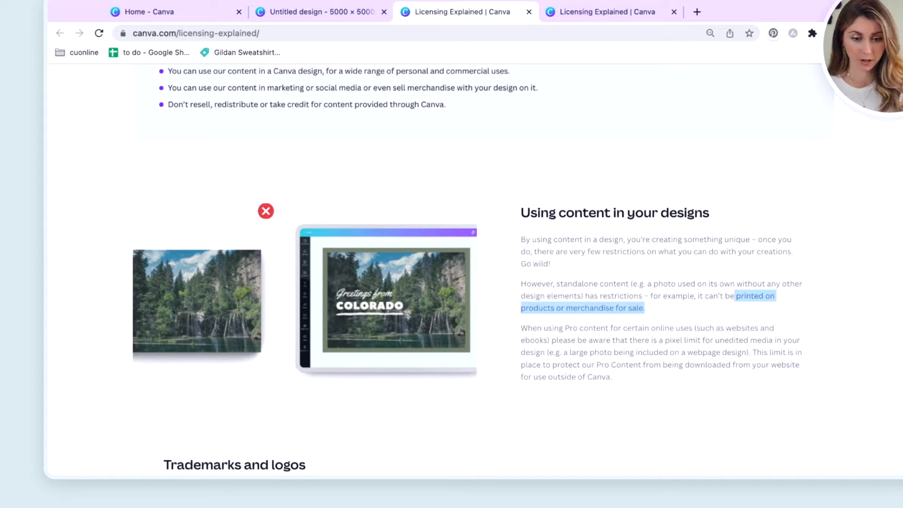
scroll("down", 3)
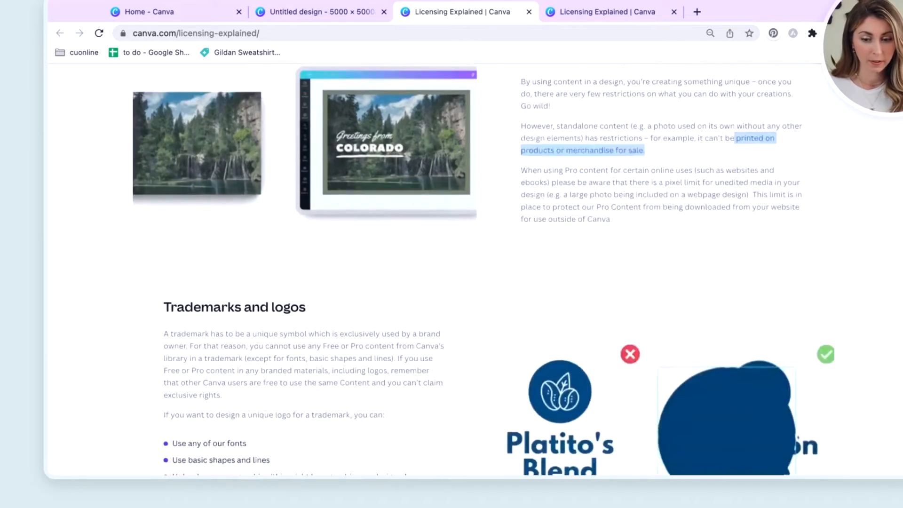
Expand the FAQ answer 'Can I sell products or merchandise with my design on it?'.
scroll("down", 3)
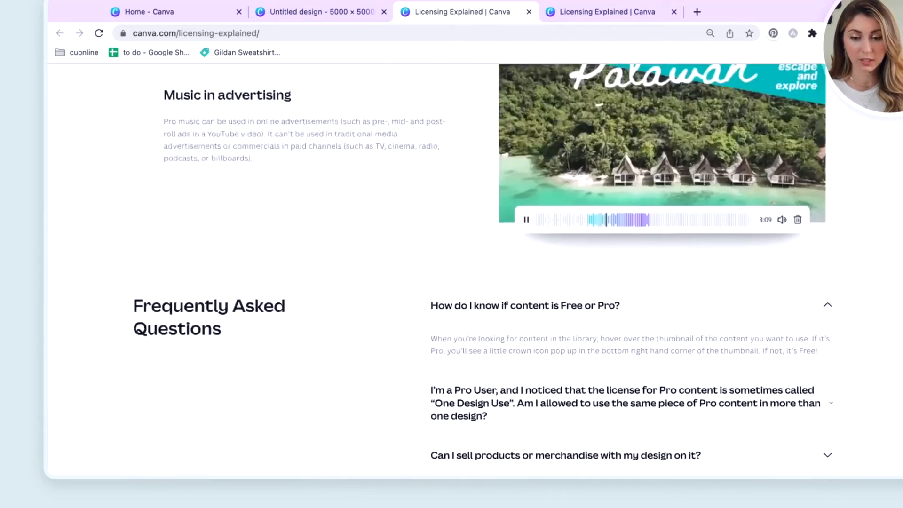
scroll("down", 3)
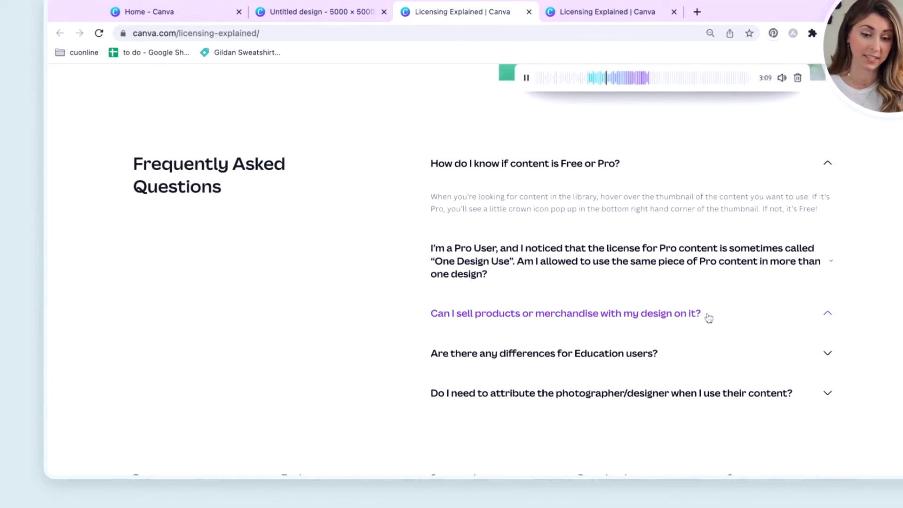
left_click(565, 313)
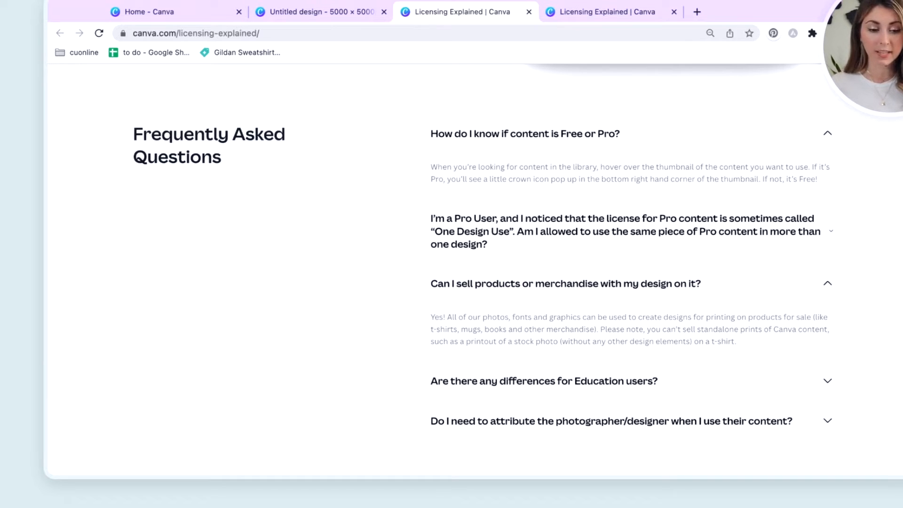
mouse_move(628, 301)
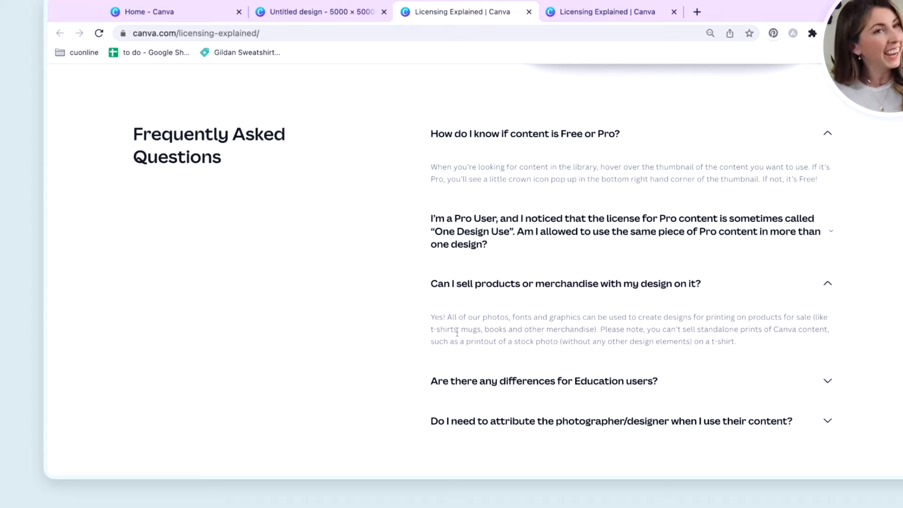
mouse_move(683, 331)
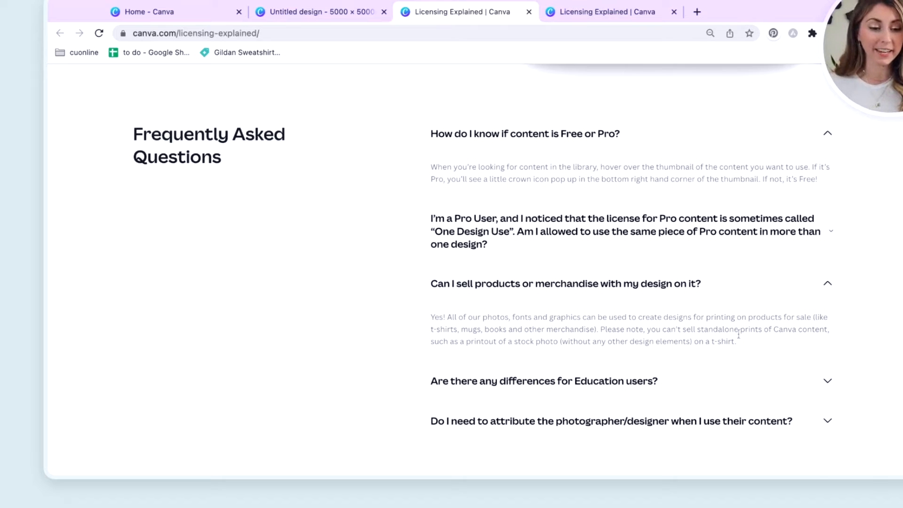
mouse_move(732, 340)
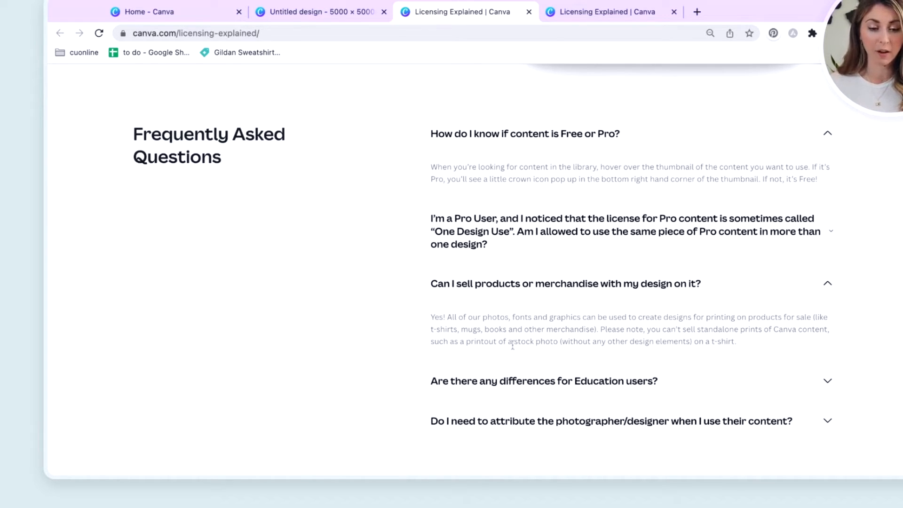
mouse_move(745, 345)
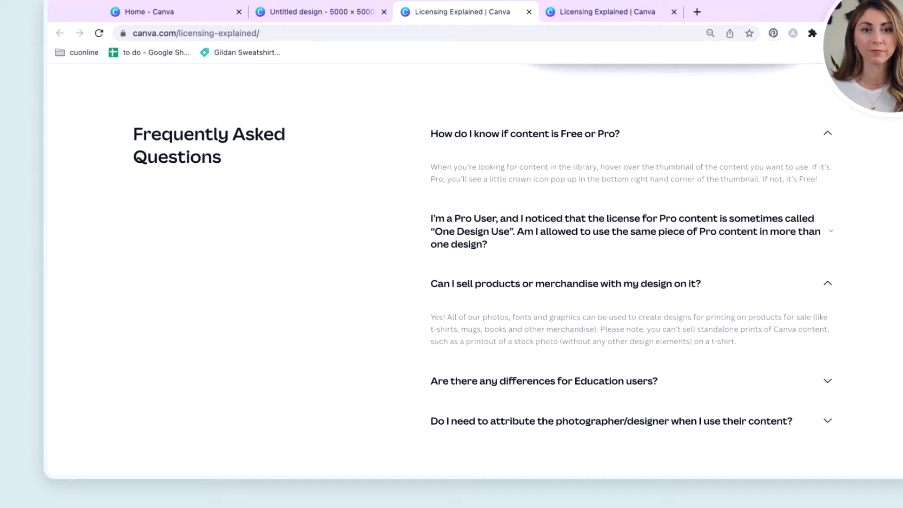
Return to the design and add a second penguin and a dabbing penguin beside the first.
left_click(317, 11)
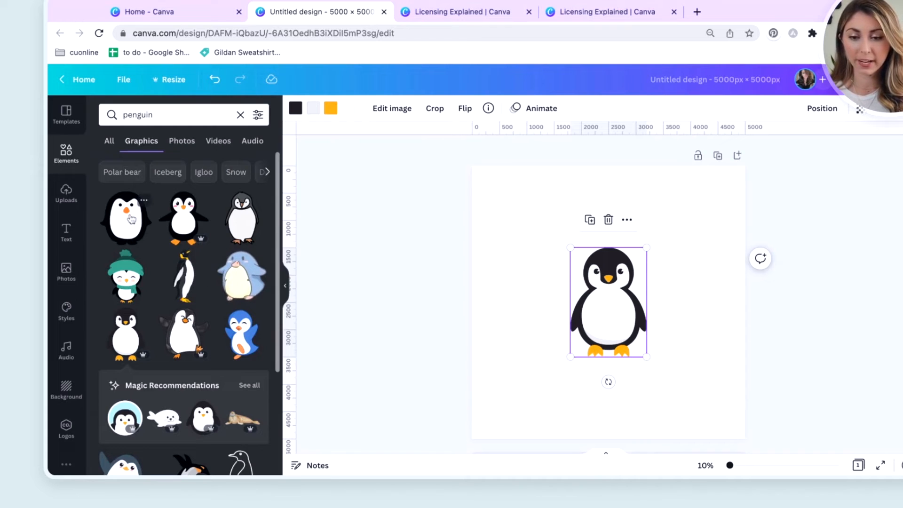
left_click(125, 217)
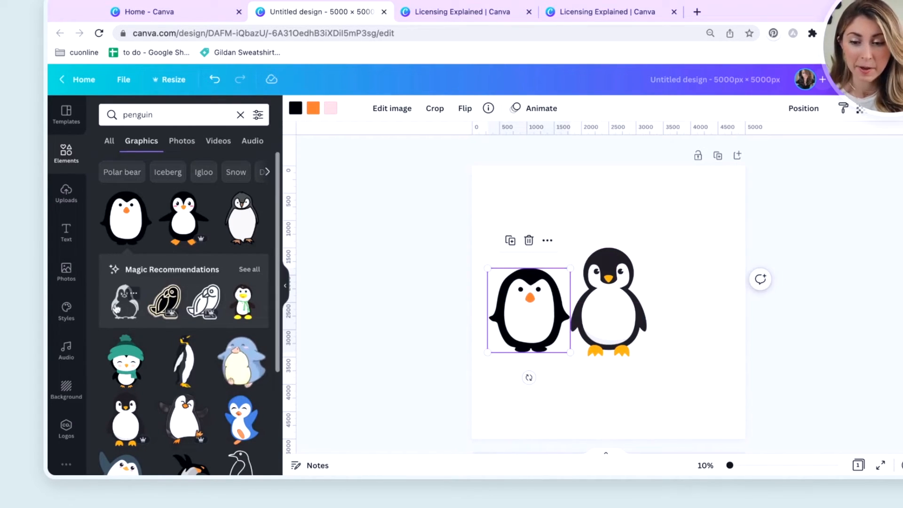
scroll("down", 3)
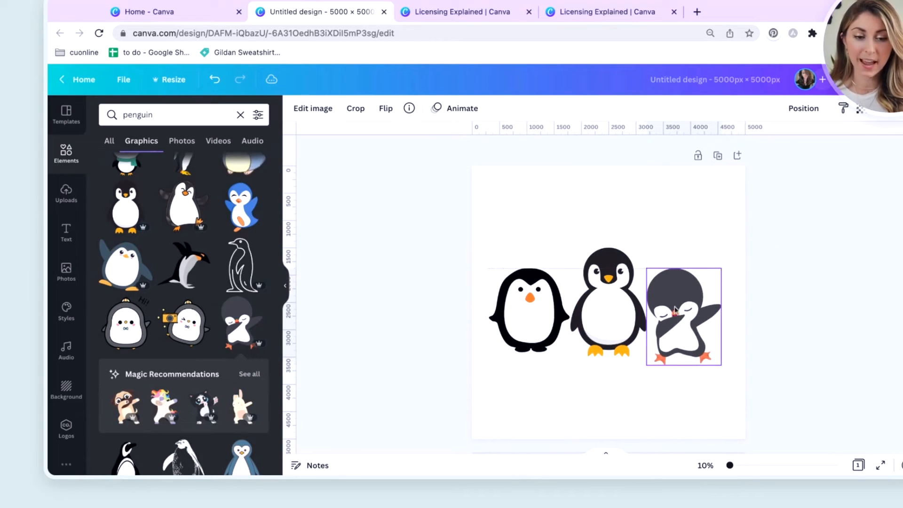
left_click(683, 316)
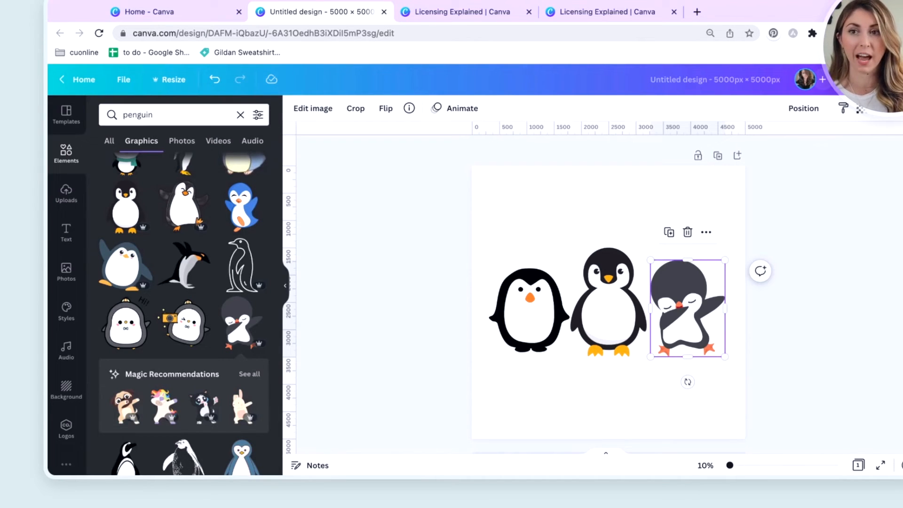
Add a text box reading 'A BIT CHILLY' under the penguin and set its font to Anton.
left_click(621, 395)
type("I AM A PENGUIN")
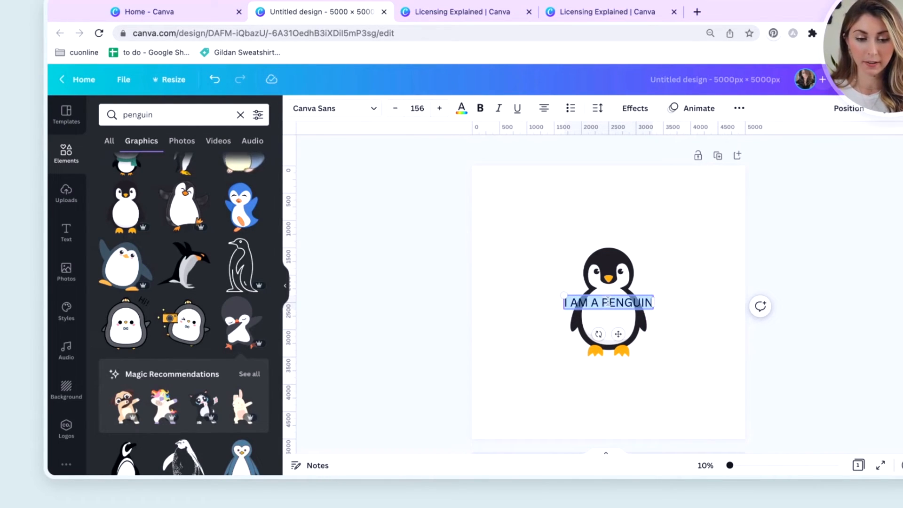
type("A BIT E")
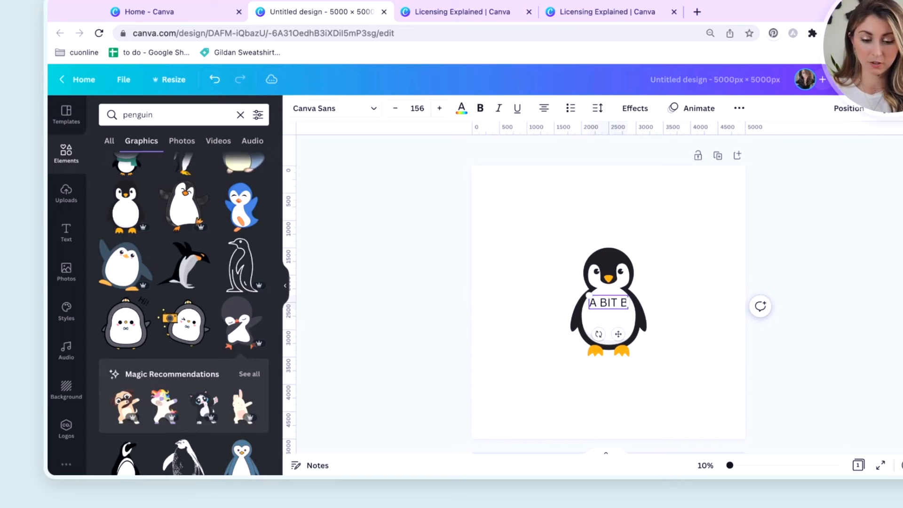
type("CHILLY")
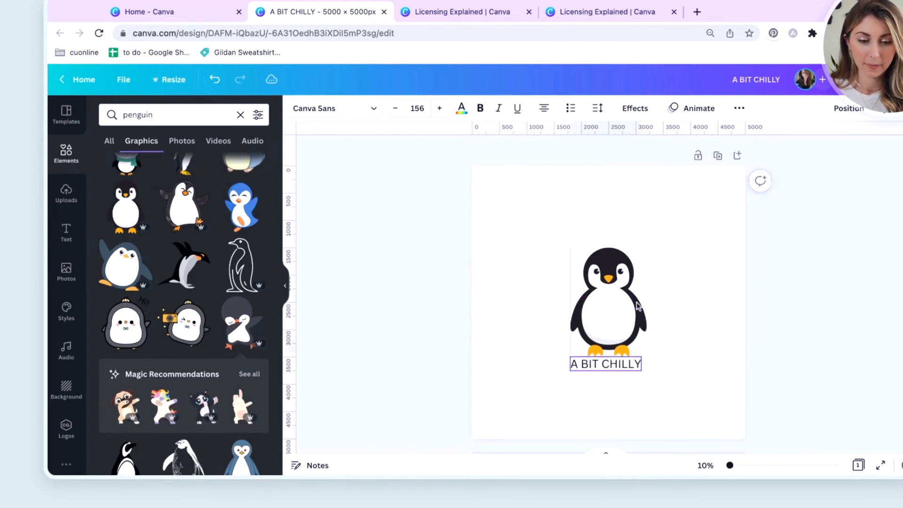
left_click(334, 109)
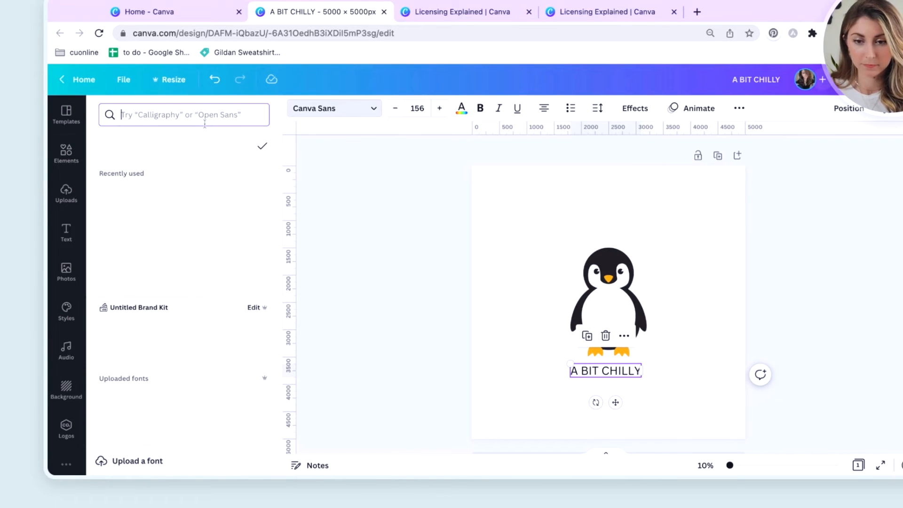
type("anton")
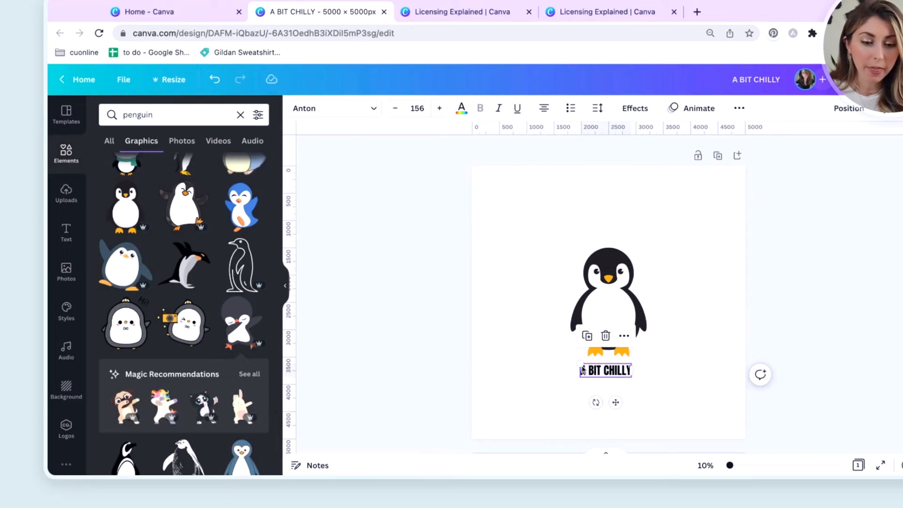
left_click(440, 108)
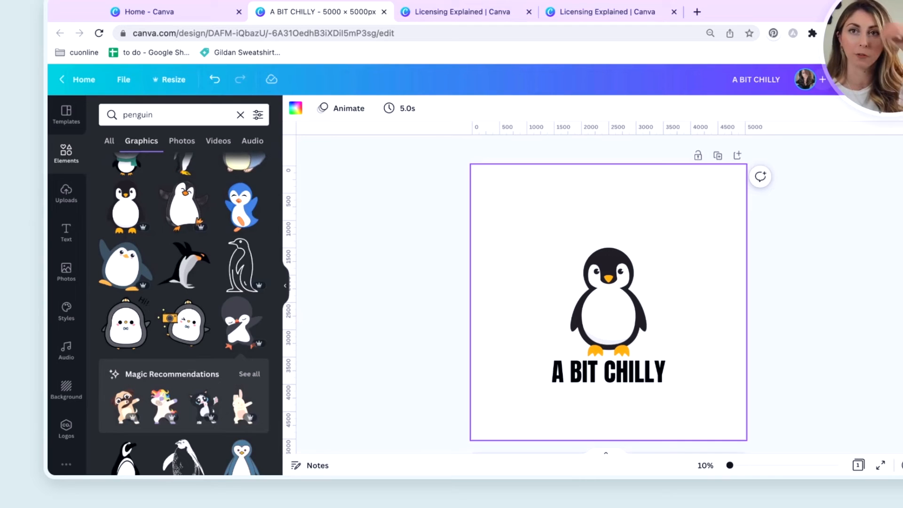
Delete the penguin graphic, leaving only the text, then switch to the licensing page tab.
left_click(608, 302)
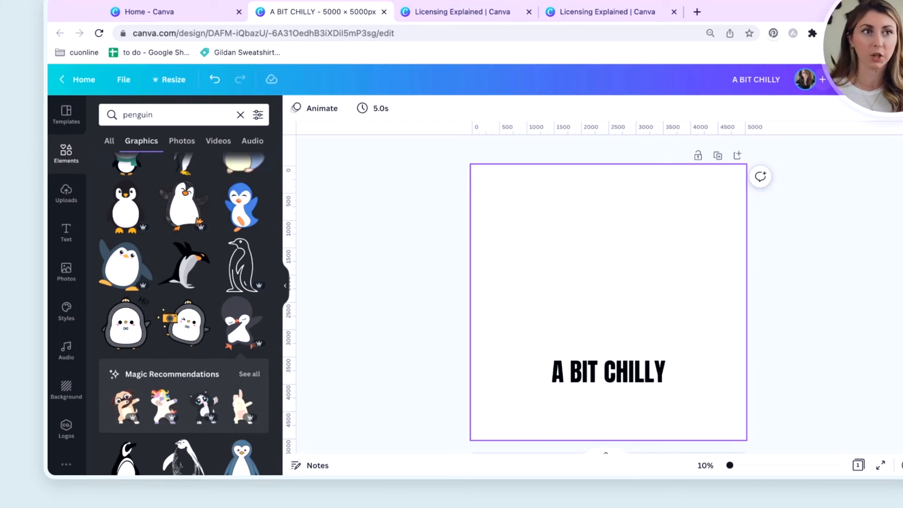
left_click(463, 11)
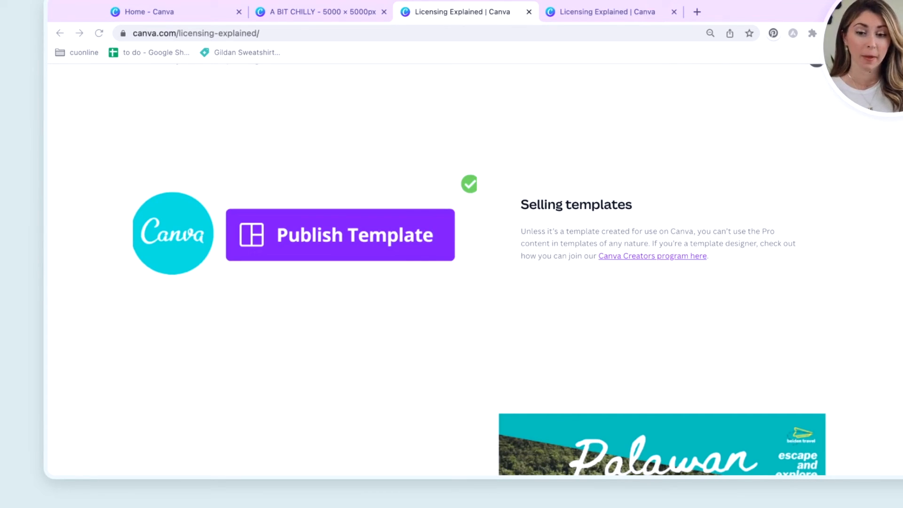
mouse_move(564, 252)
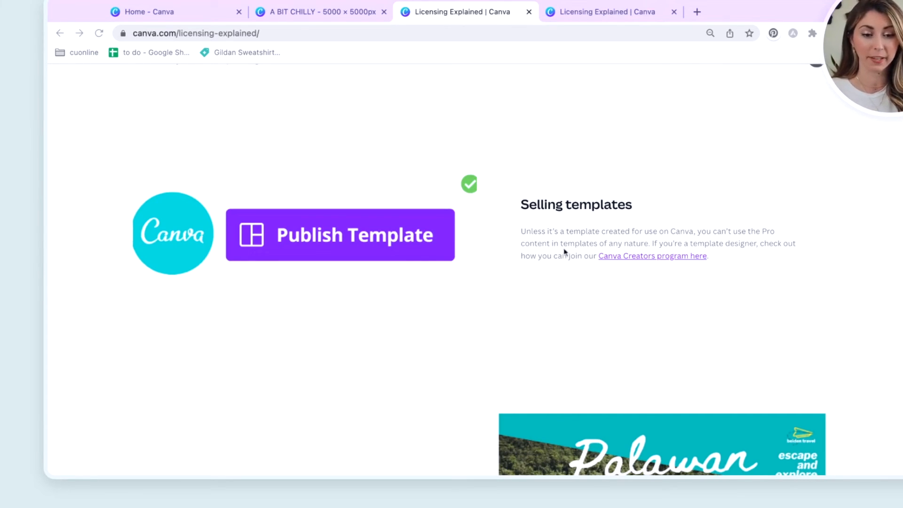